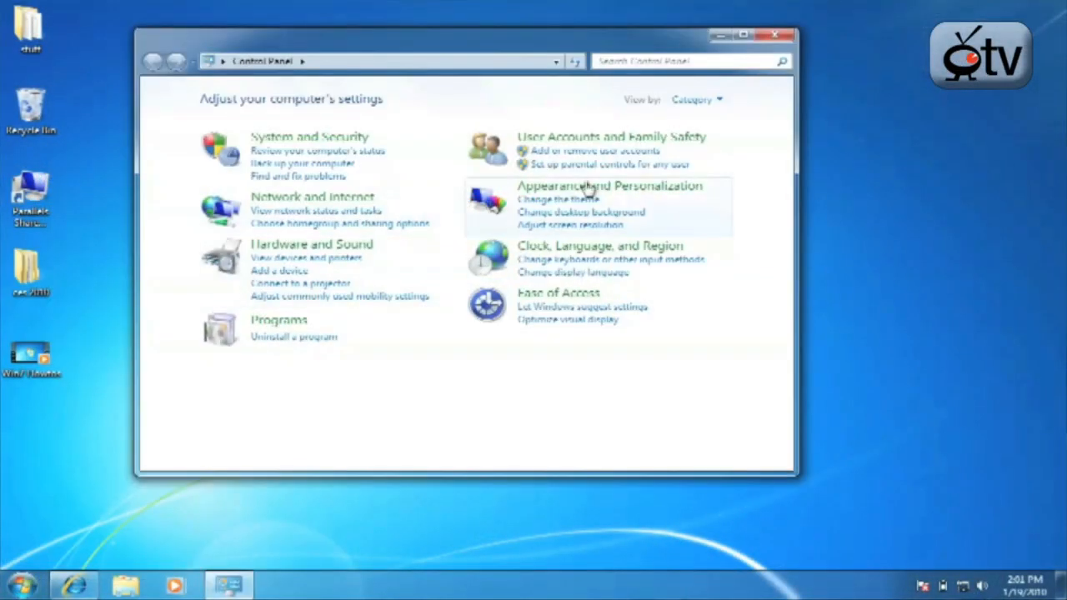
Search Control Panel for 'partition' and launch 'Create and format hard disk partitions'
{"action": "left_click", "coordinate": [679, 61]}
{"action": "type", "text": "partition"}
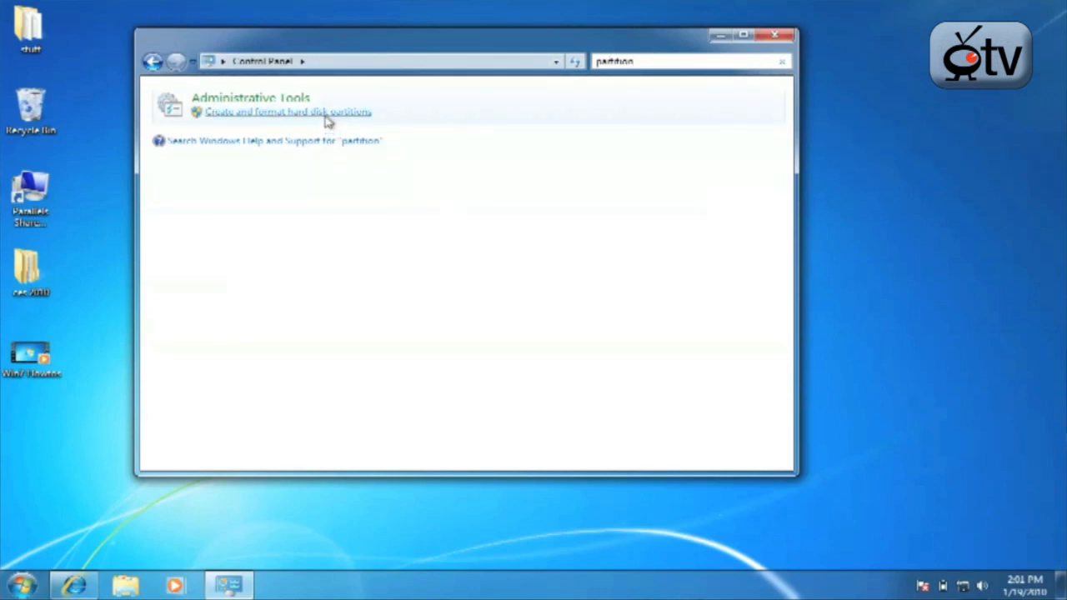
{"action": "left_click", "coordinate": [288, 111]}
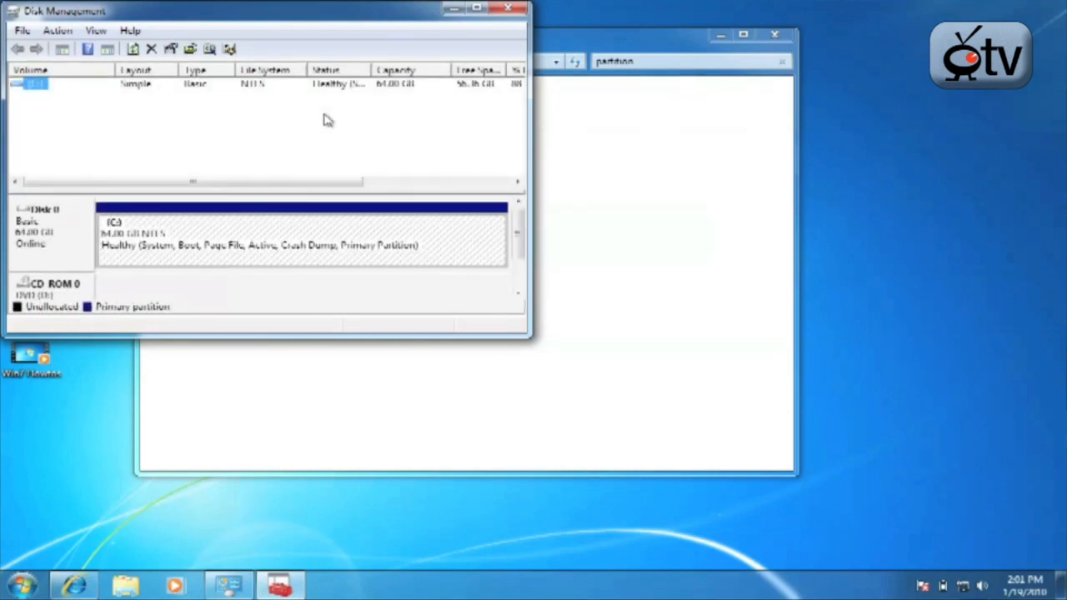
{"action": "mouse_move", "coordinate": [280, 238]}
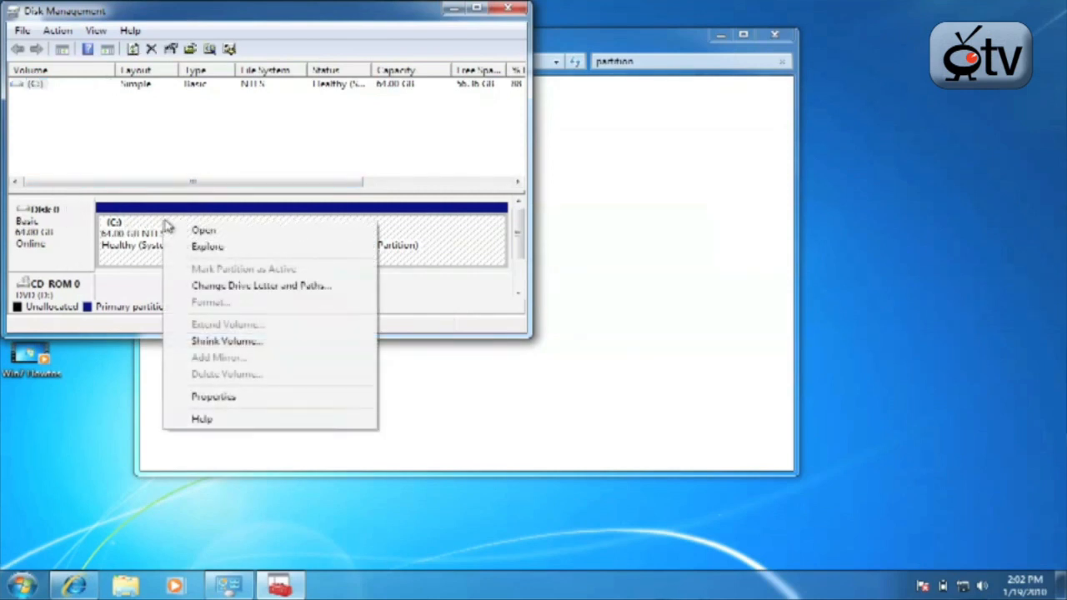
{"action": "left_click", "coordinate": [227, 341]}
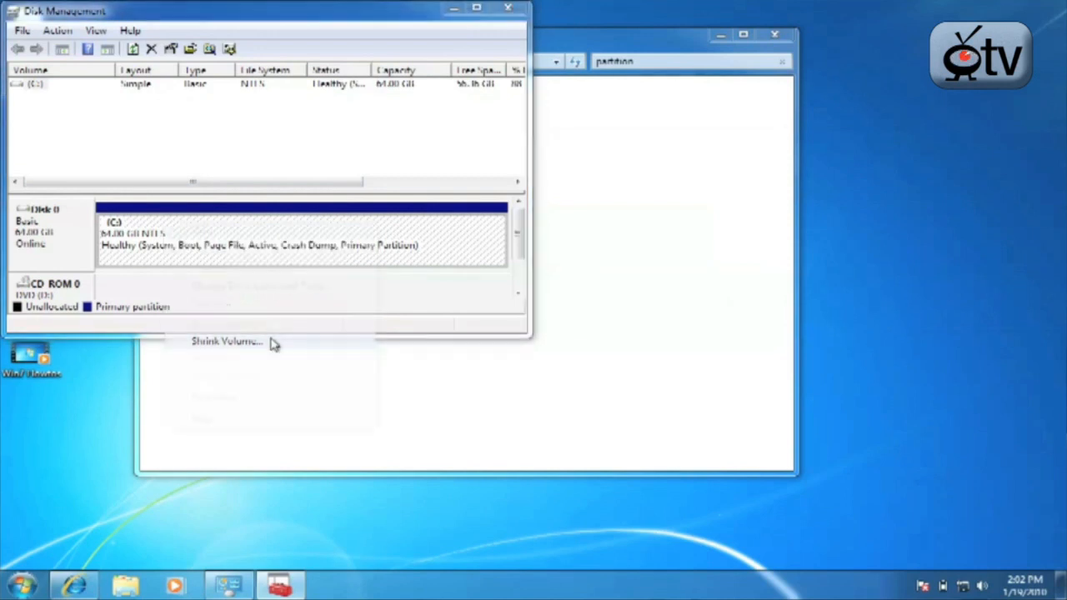
{"action": "left_click", "coordinate": [227, 341]}
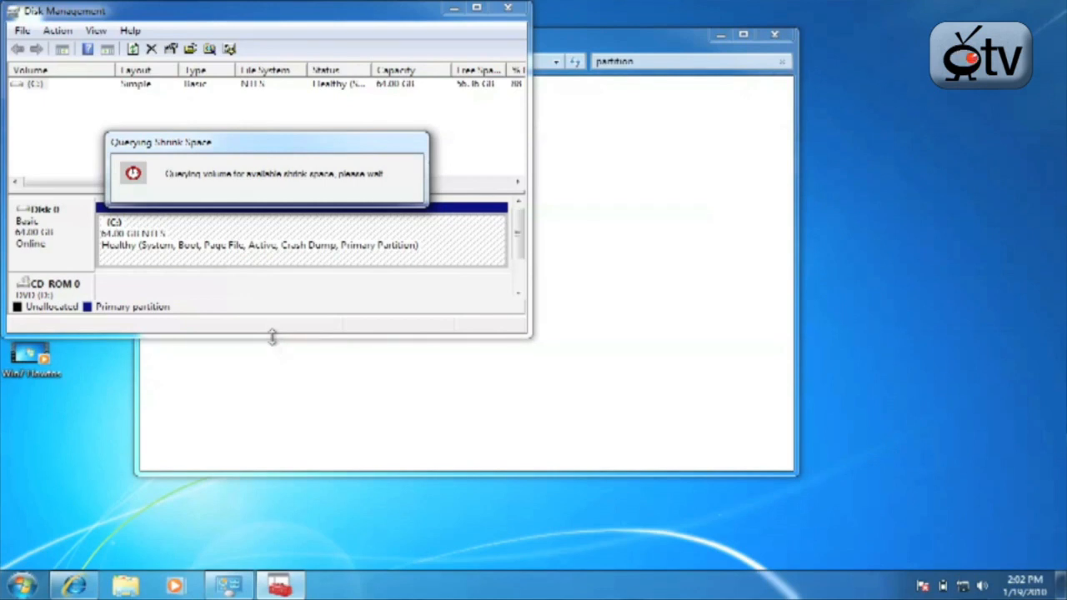
{"action": "mouse_move", "coordinate": [329, 219]}
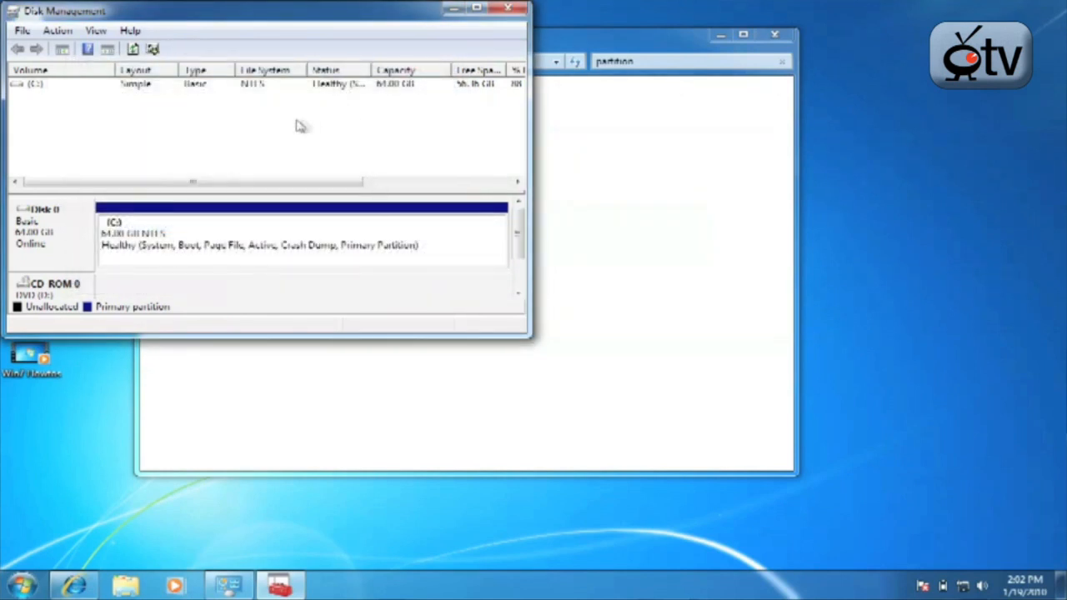
{"action": "mouse_move", "coordinate": [241, 124]}
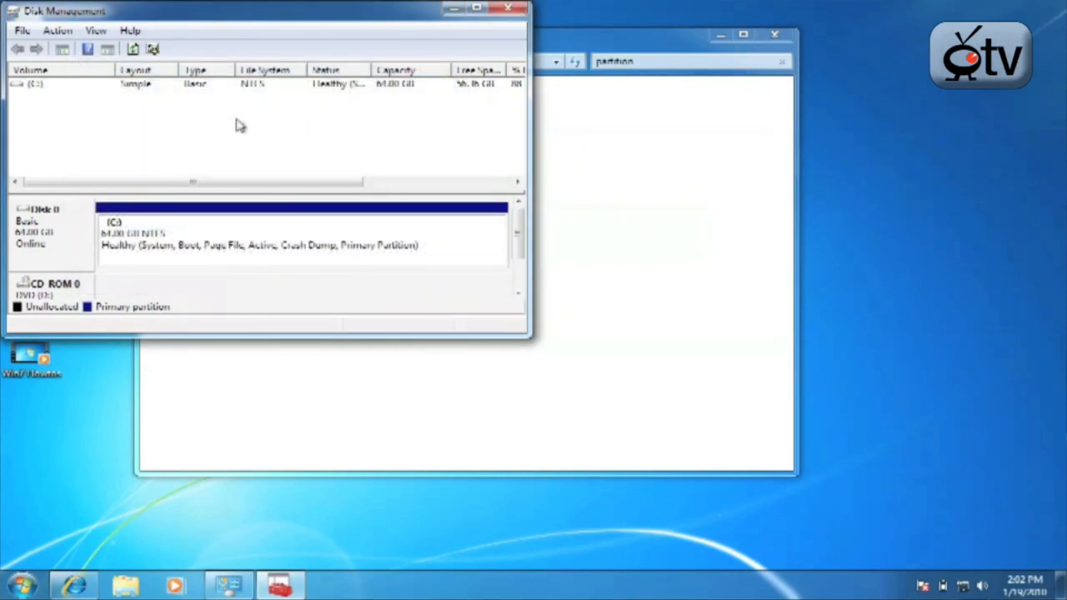
{"action": "mouse_move", "coordinate": [267, 217]}
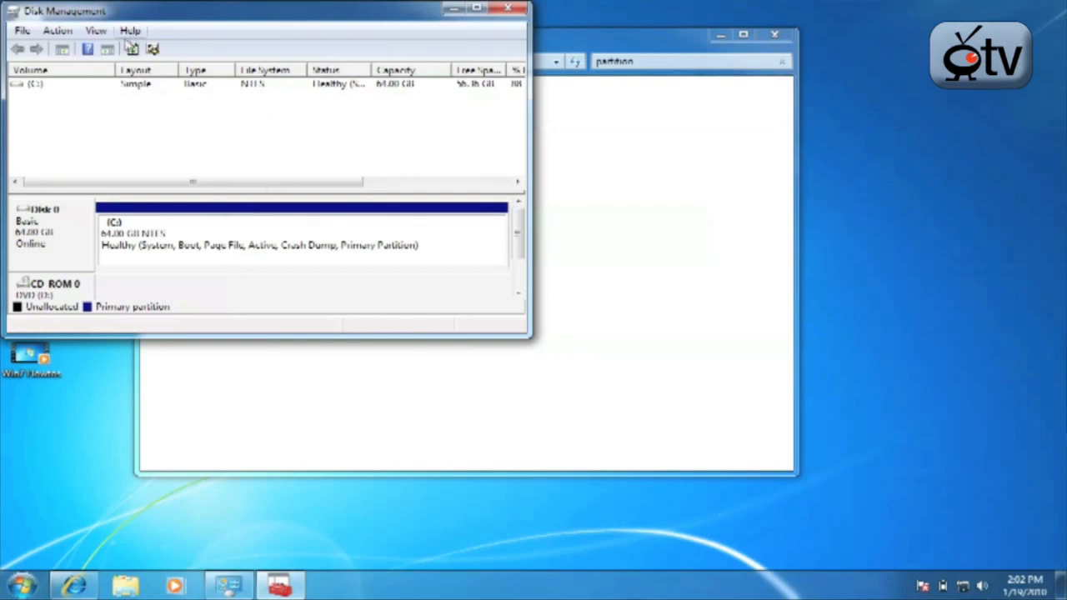
{"action": "mouse_move", "coordinate": [34, 132]}
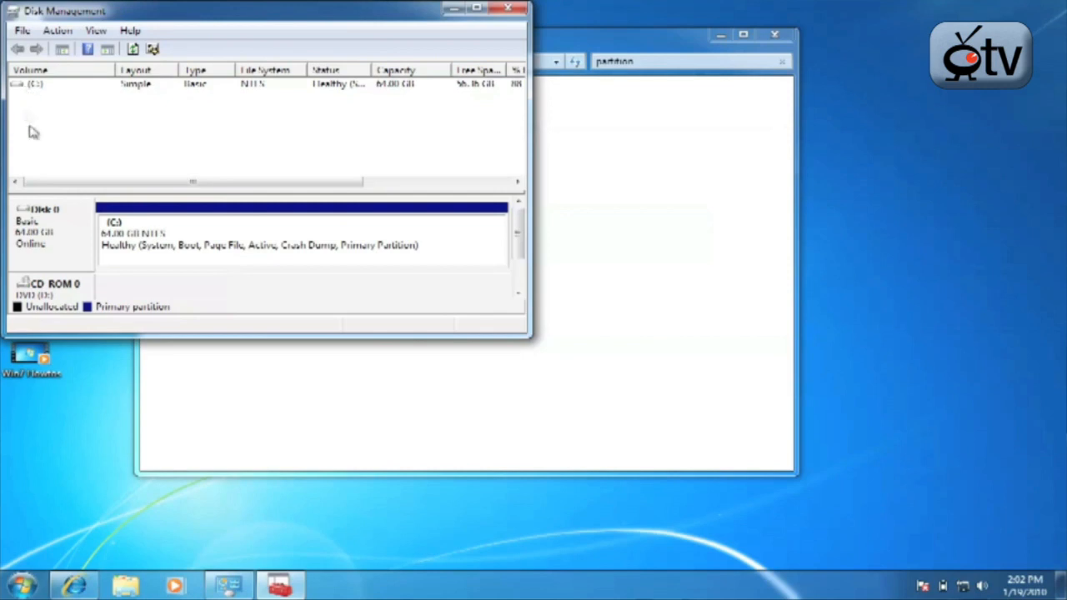
{"action": "mouse_move", "coordinate": [360, 244]}
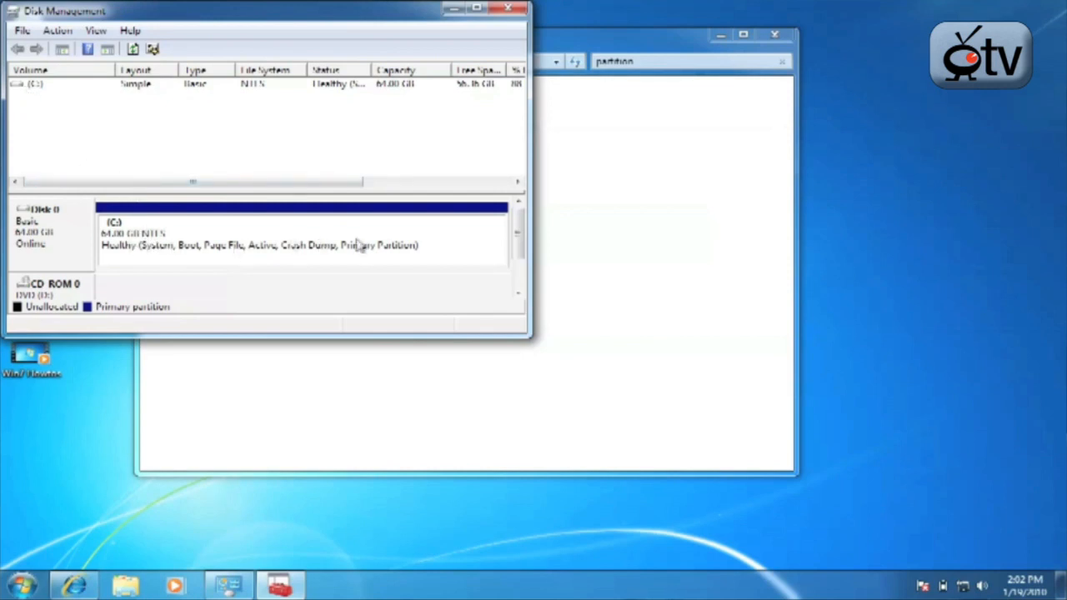
{"action": "mouse_move", "coordinate": [340, 234]}
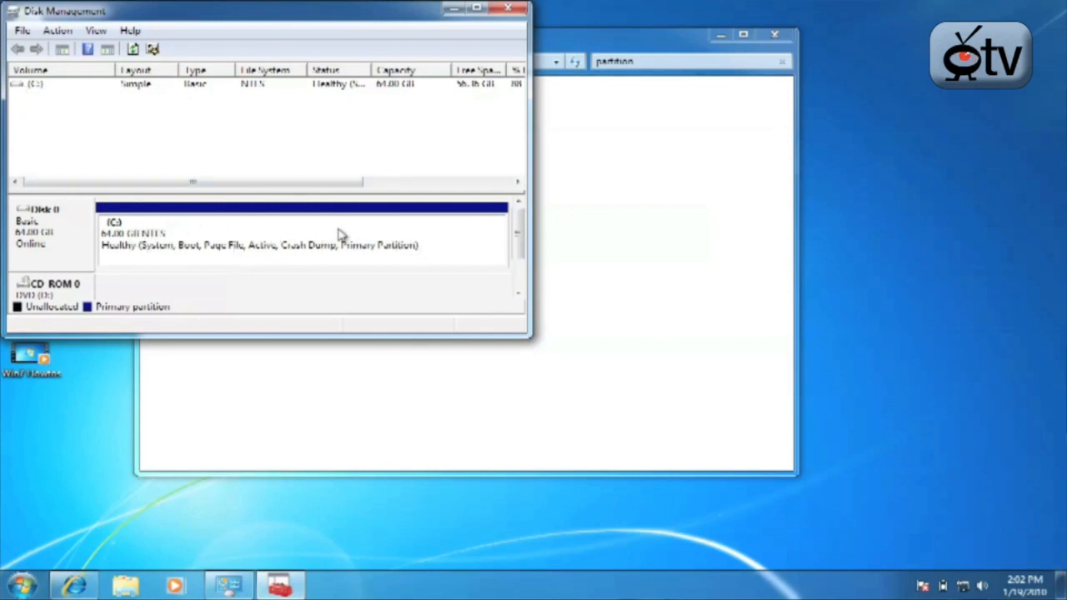
{"action": "mouse_move", "coordinate": [190, 223]}
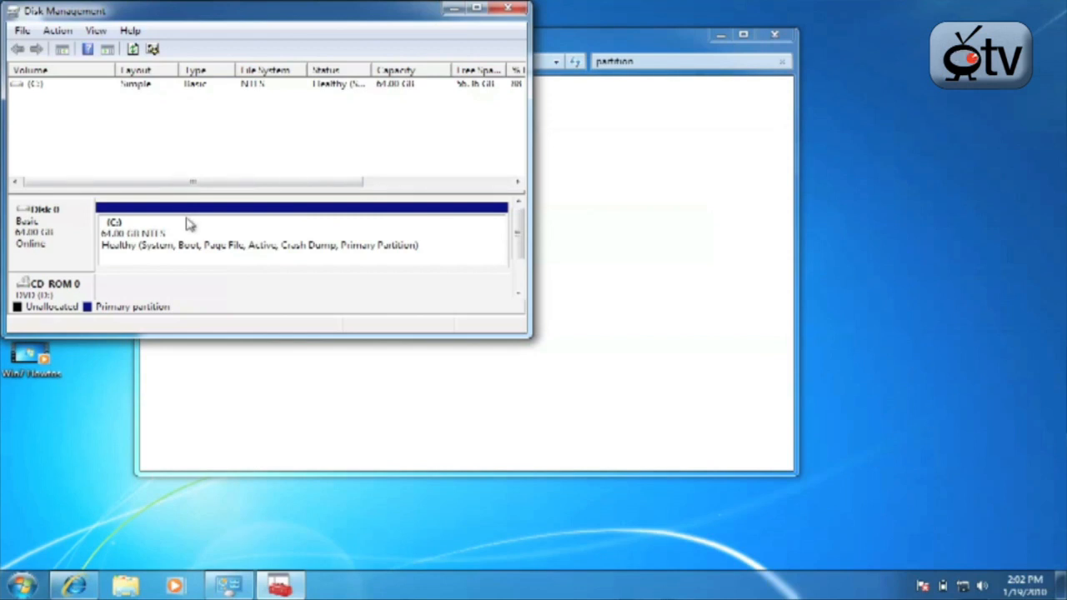
{"action": "mouse_move", "coordinate": [133, 223]}
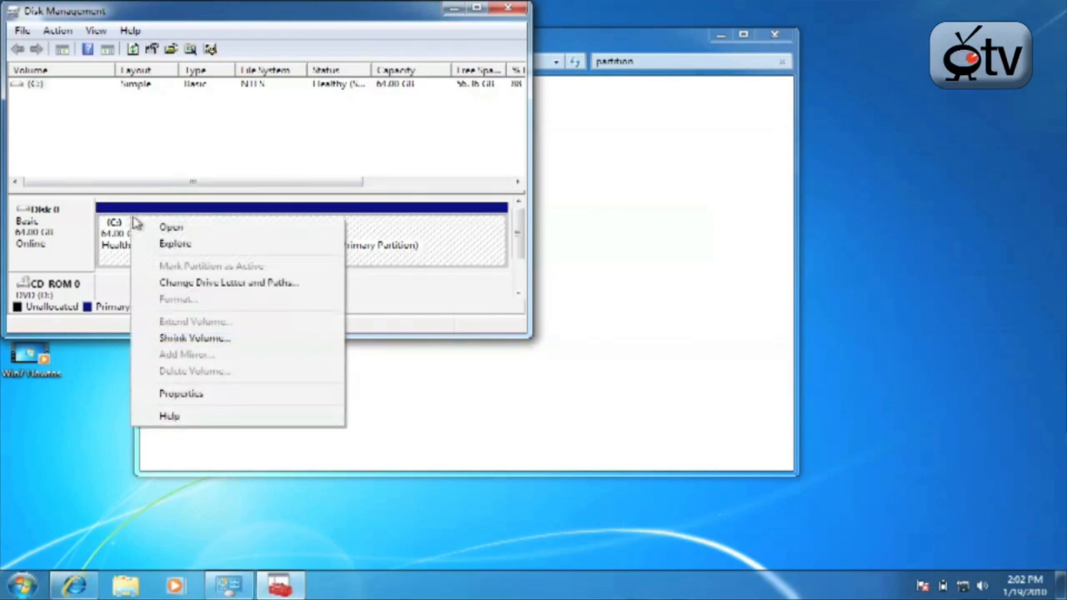
{"action": "mouse_move", "coordinate": [195, 338]}
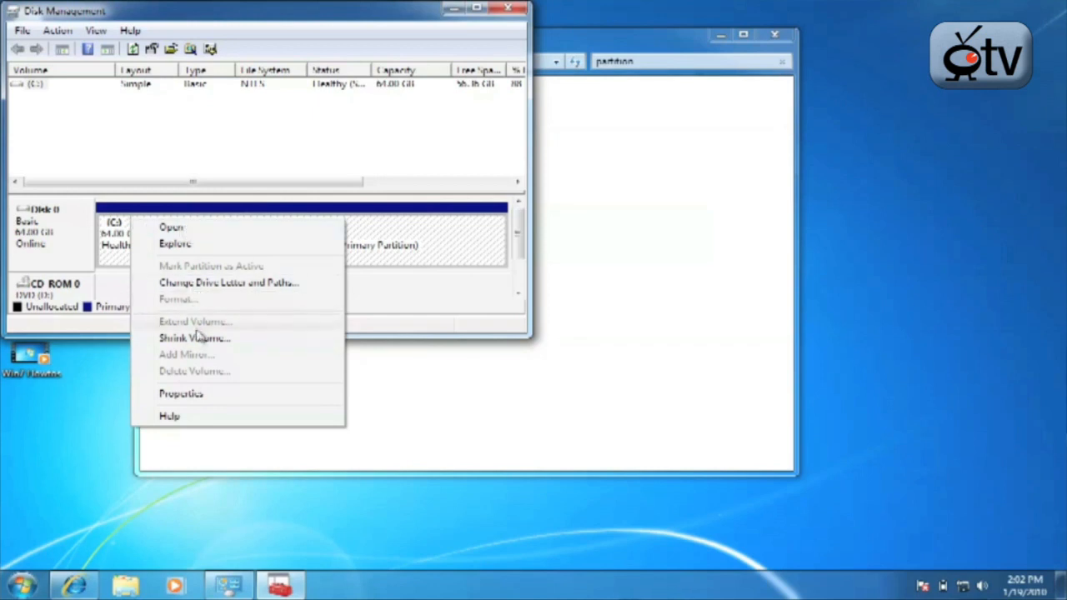
Shrink the C: volume by the preset MB amount, leaving about 30 GB unallocated
{"action": "left_click", "coordinate": [194, 337]}
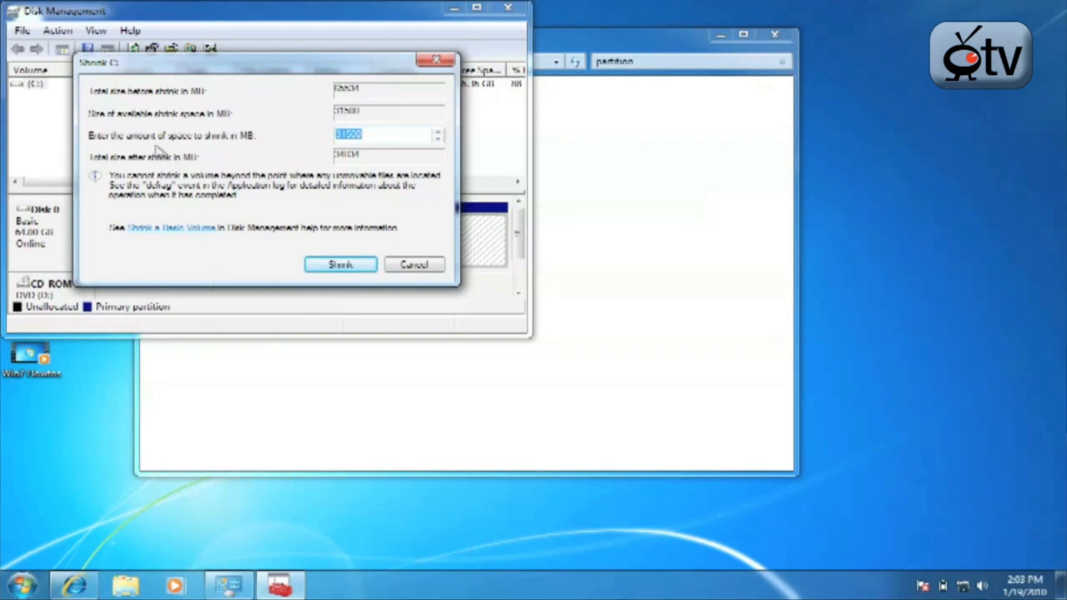
{"action": "mouse_move", "coordinate": [393, 98]}
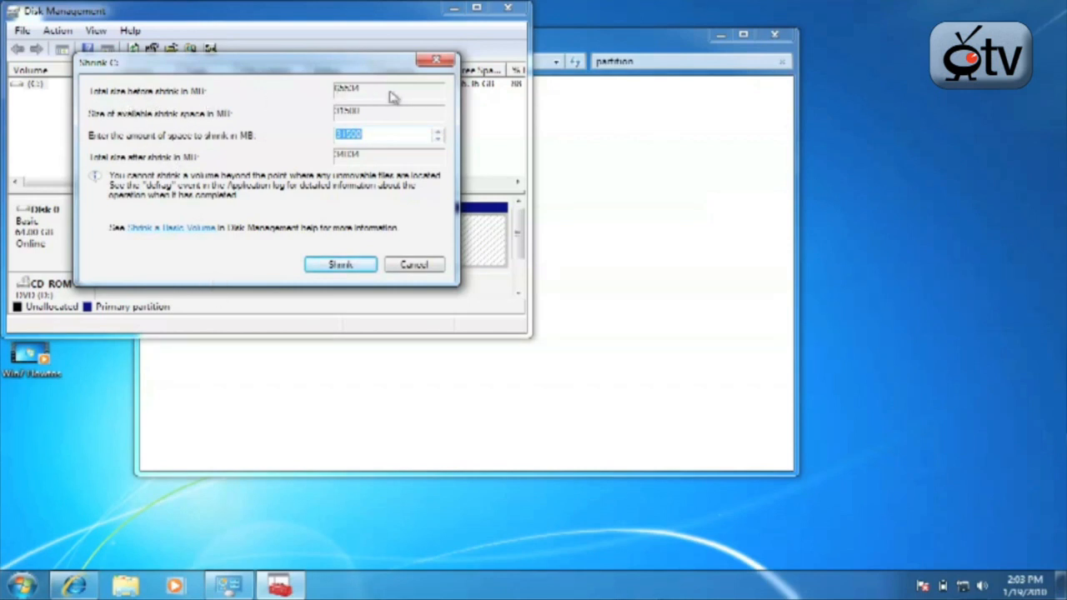
{"action": "mouse_move", "coordinate": [296, 123]}
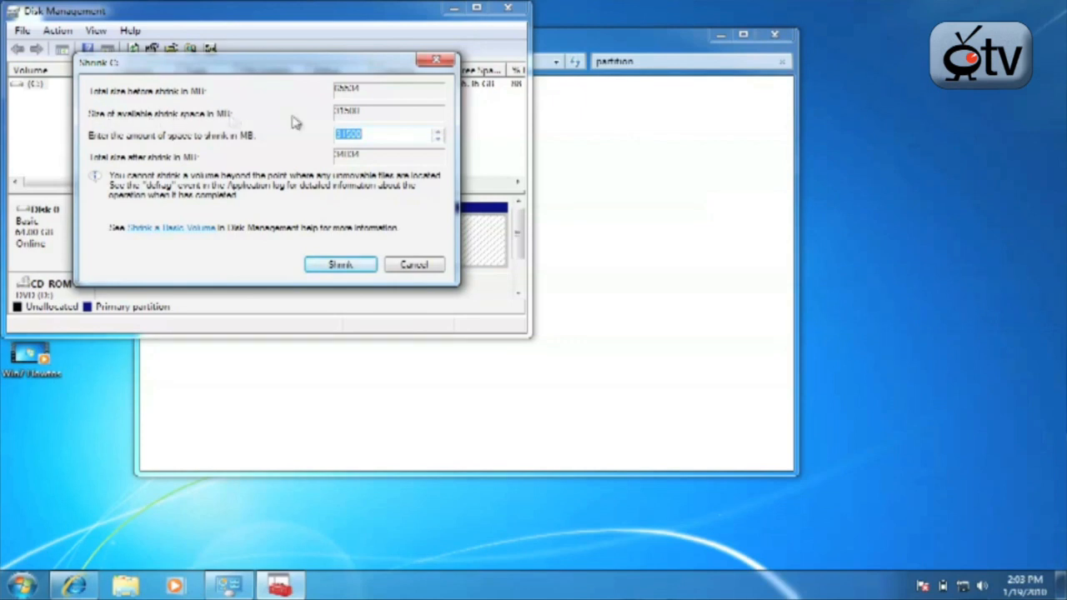
{"action": "mouse_move", "coordinate": [338, 134]}
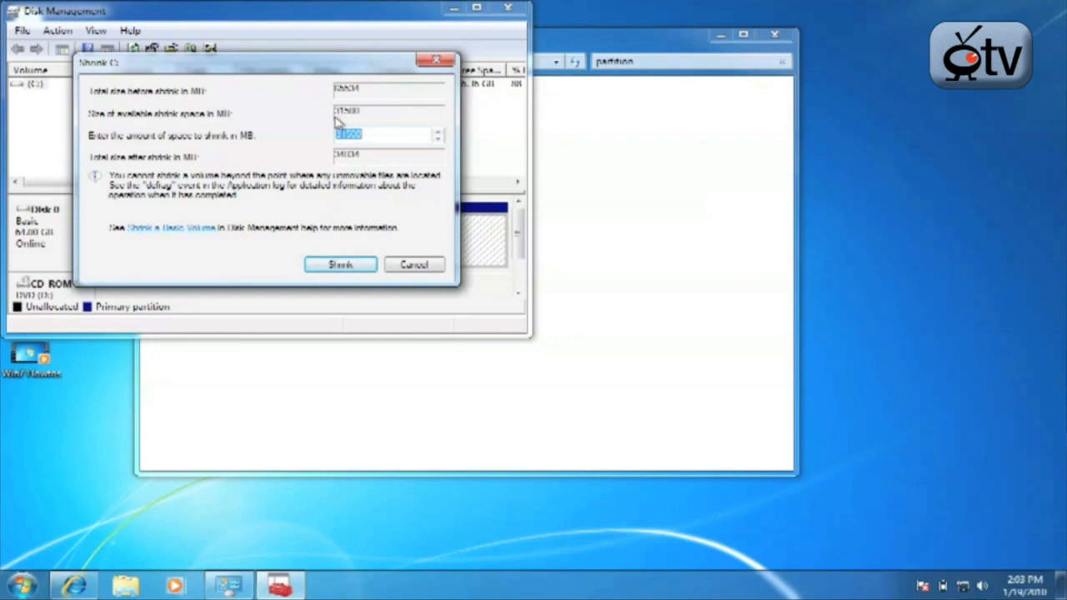
{"action": "mouse_move", "coordinate": [424, 129]}
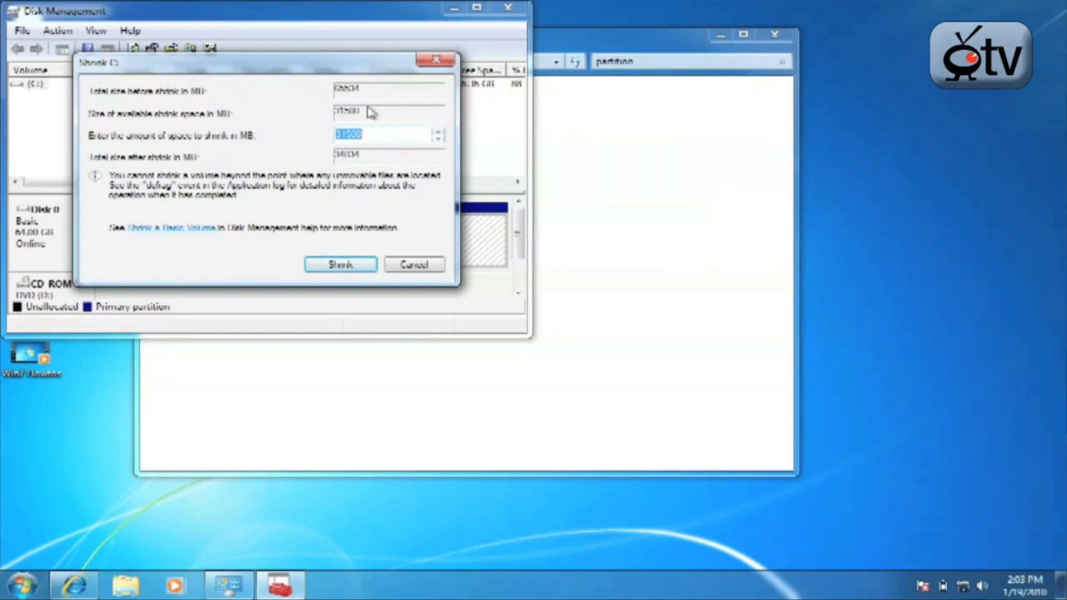
{"action": "mouse_move", "coordinate": [421, 163]}
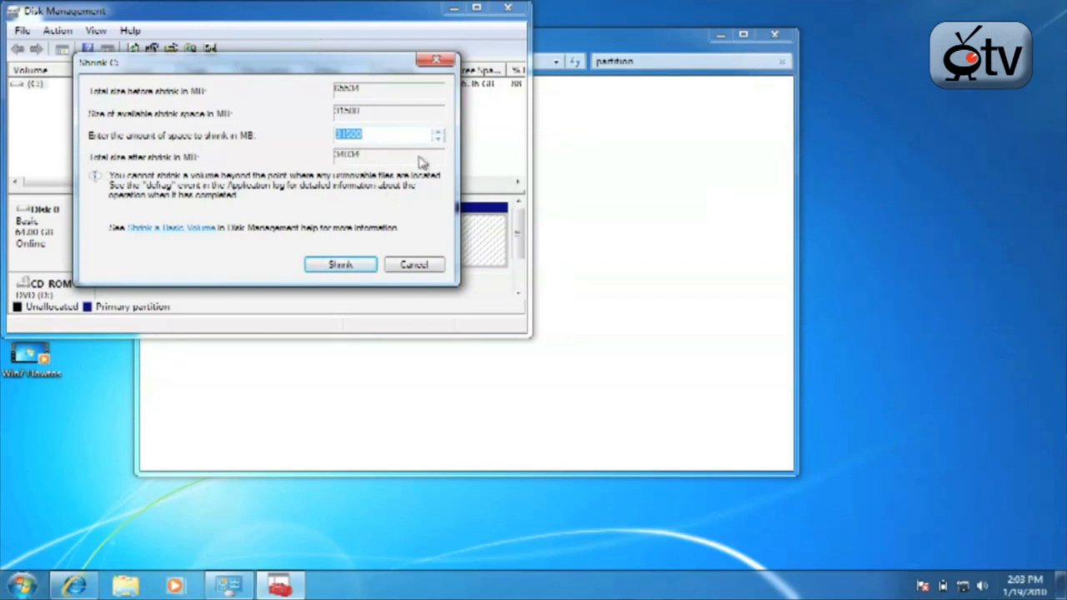
{"action": "left_click", "coordinate": [339, 265]}
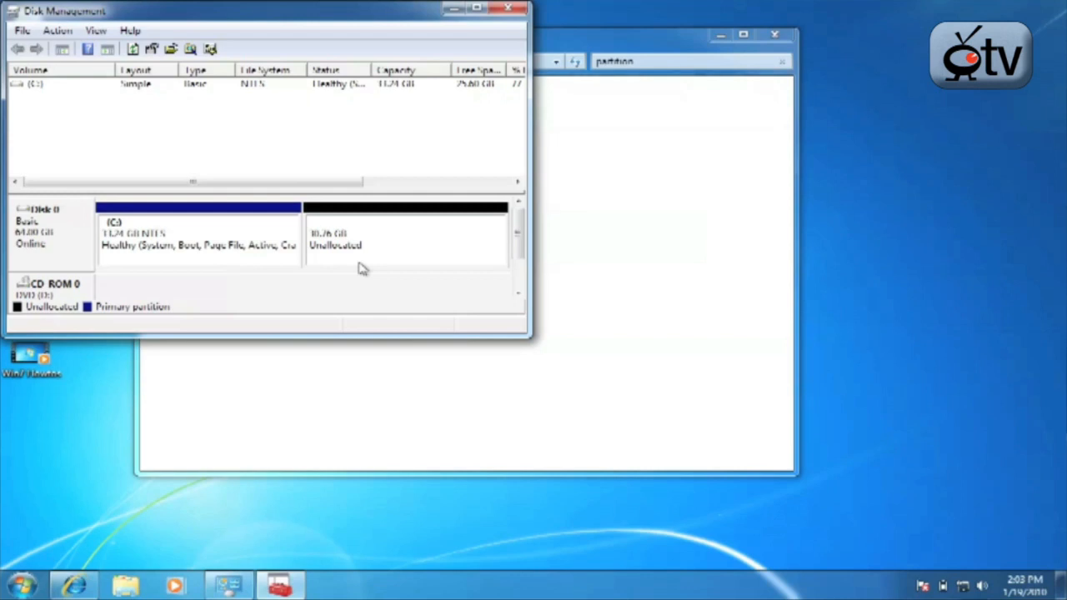
Select the 11.24 GB C: partition and the 30.76 GB unallocated block on Disk 0
{"action": "left_click", "coordinate": [198, 238]}
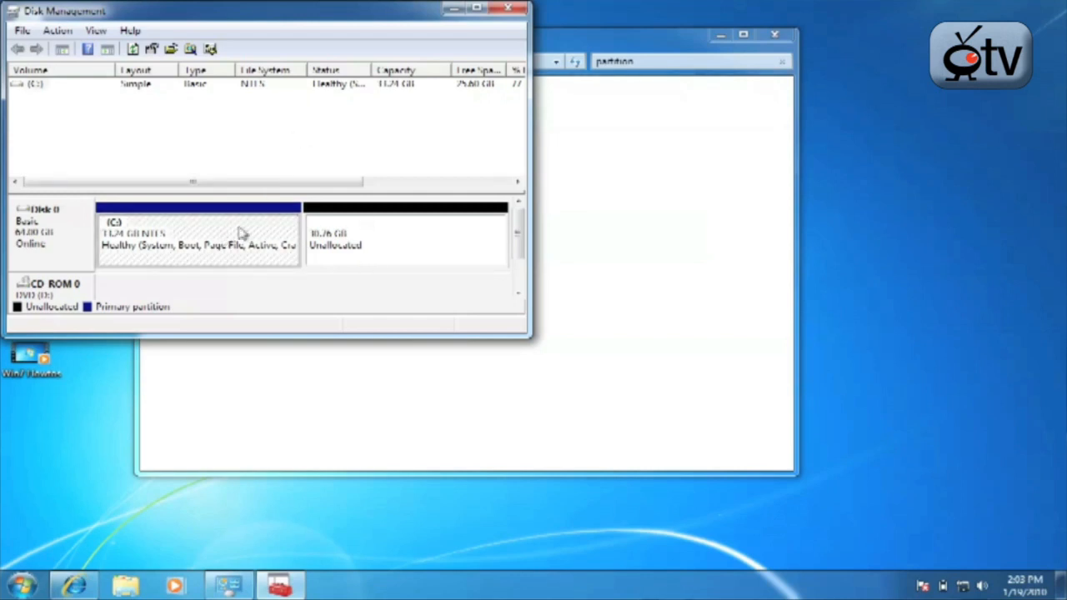
{"action": "mouse_move", "coordinate": [206, 236]}
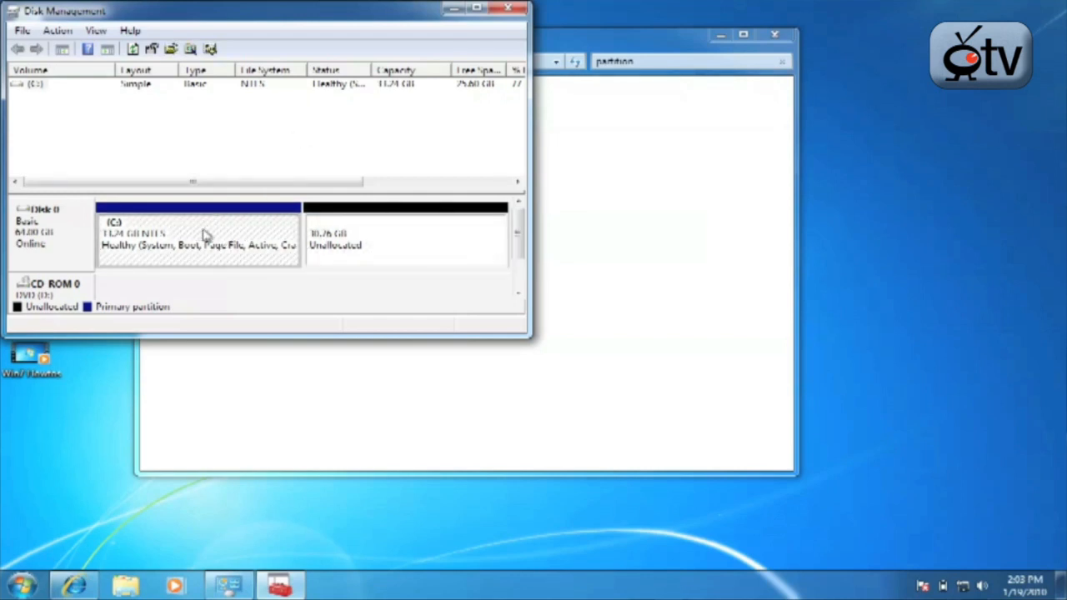
{"action": "left_click", "coordinate": [406, 238]}
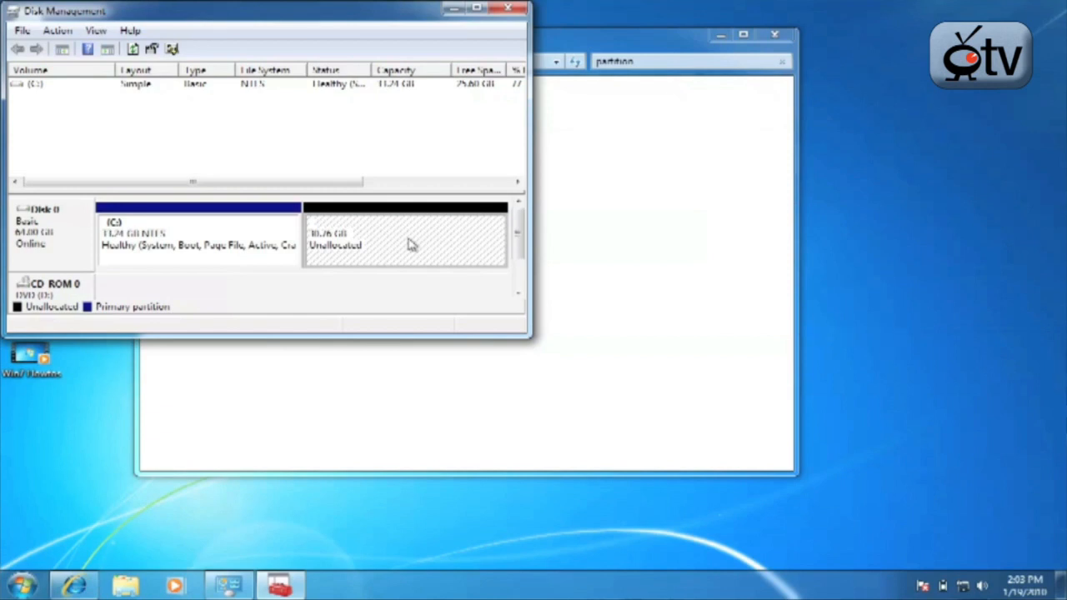
{"action": "left_click", "coordinate": [200, 238]}
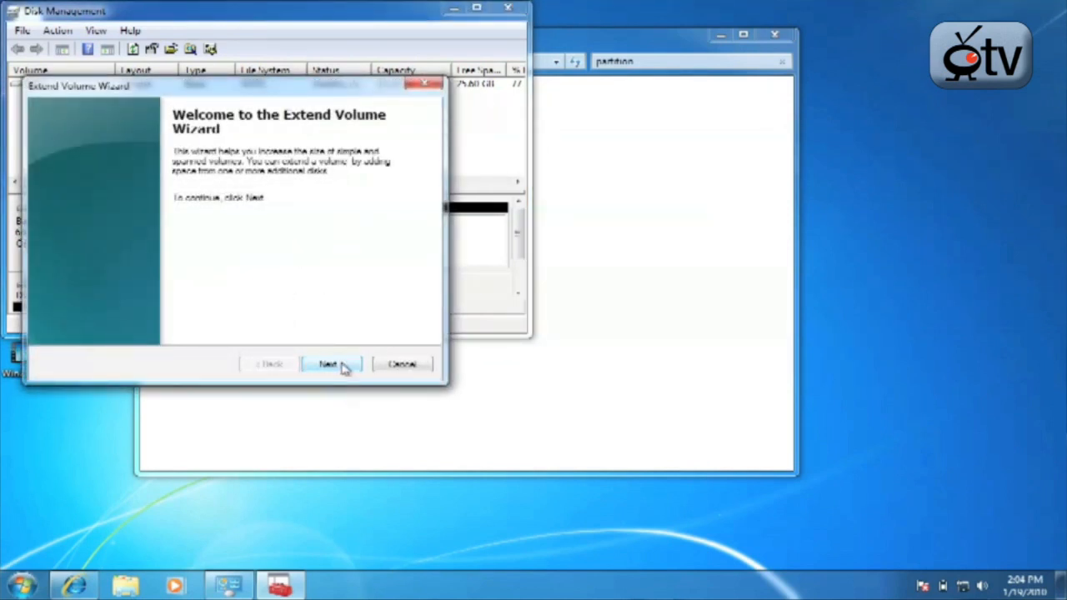
Complete the Extend Volume wizard adding all 31499 MB so C: returns to 64 GB
{"action": "left_click", "coordinate": [330, 365]}
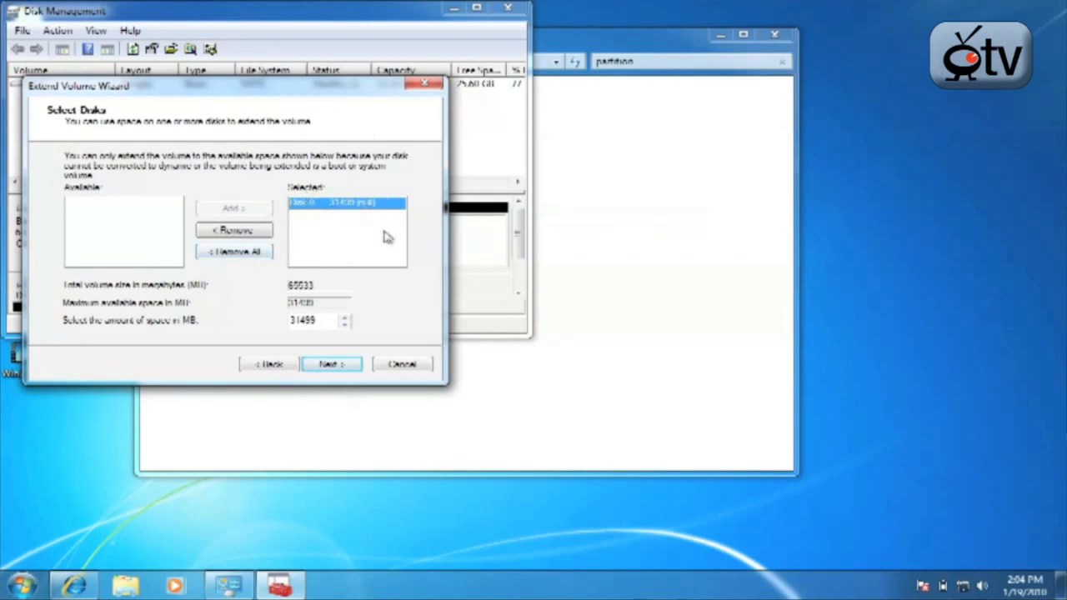
{"action": "mouse_move", "coordinate": [138, 329]}
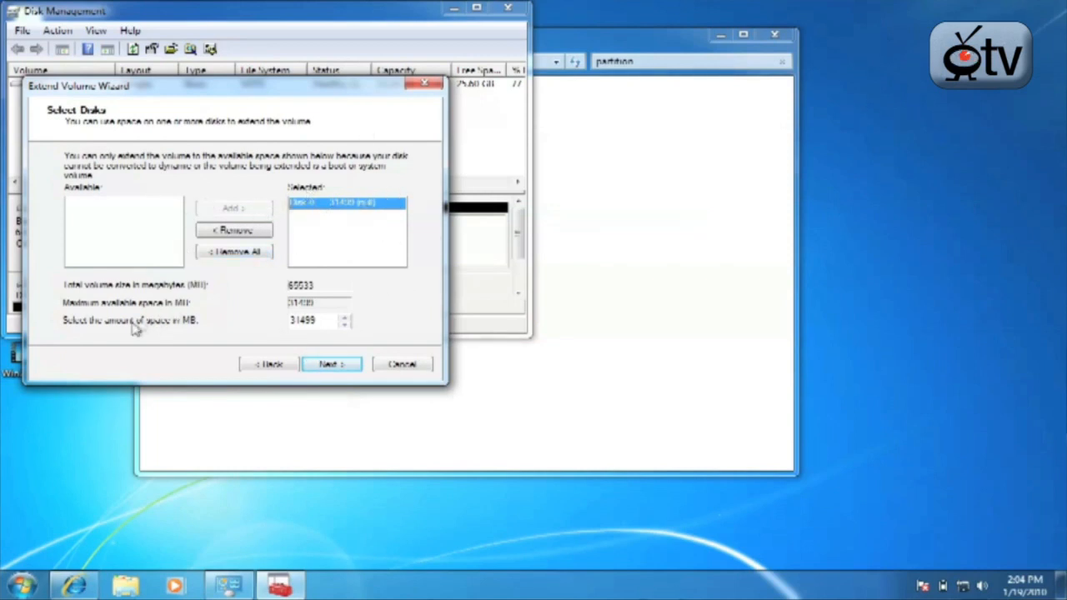
{"action": "mouse_move", "coordinate": [77, 294]}
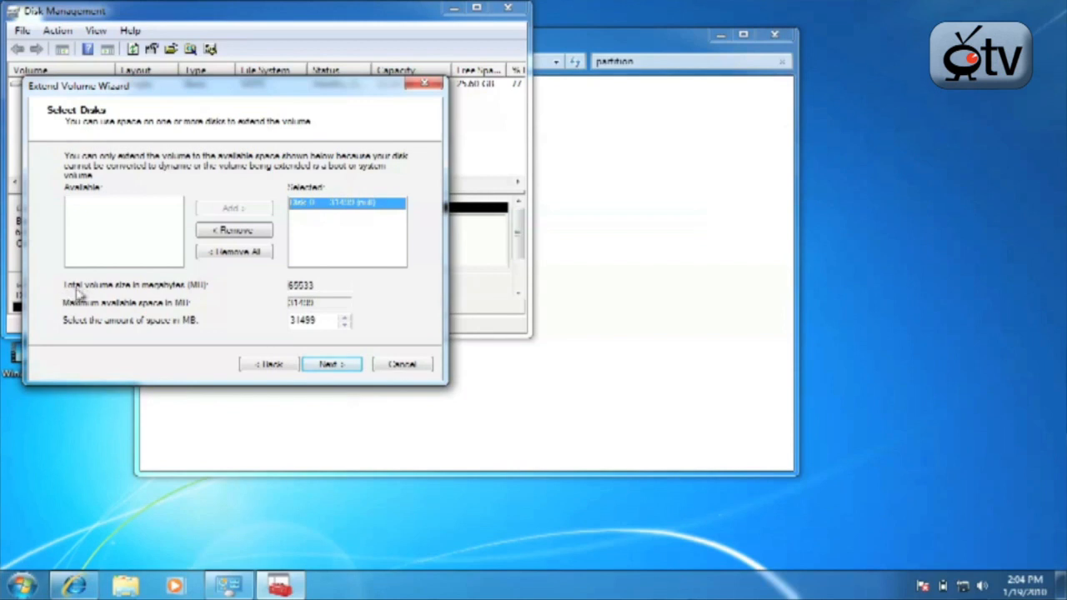
{"action": "mouse_move", "coordinate": [198, 309]}
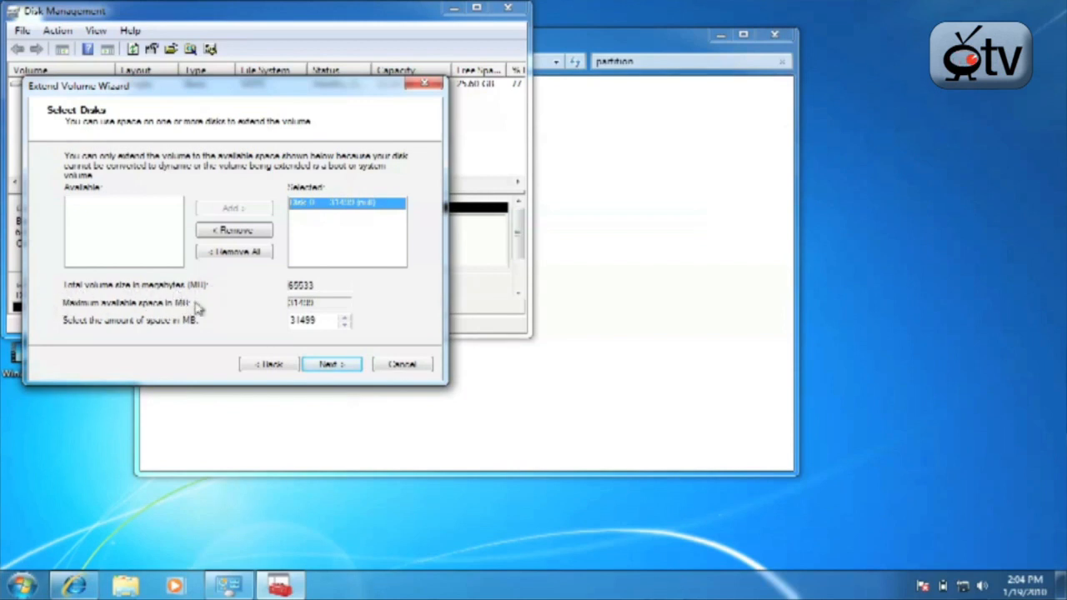
{"action": "mouse_move", "coordinate": [206, 326]}
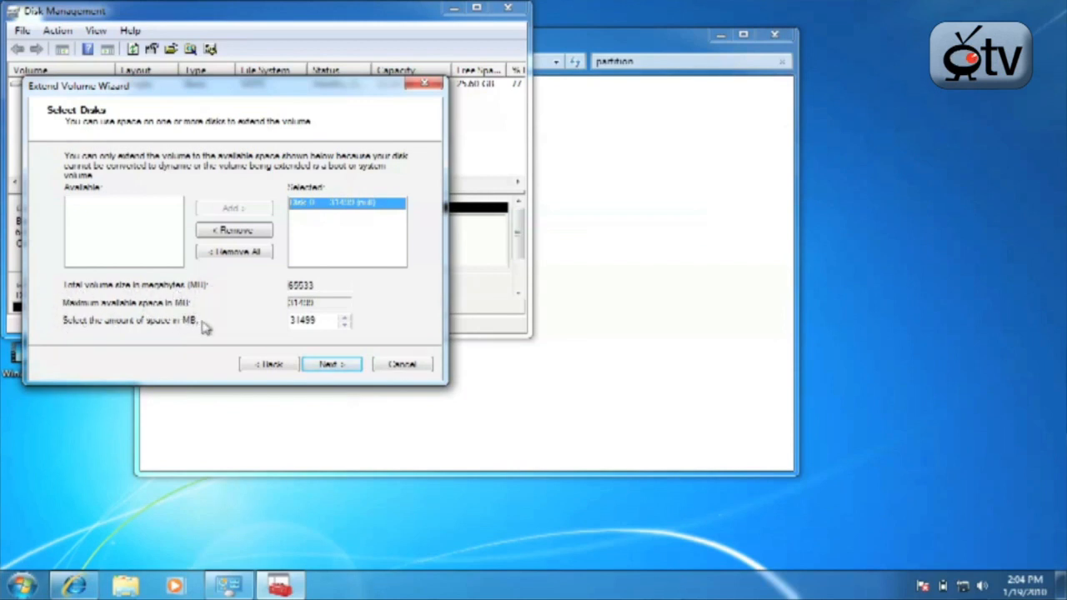
{"action": "mouse_move", "coordinate": [331, 135]}
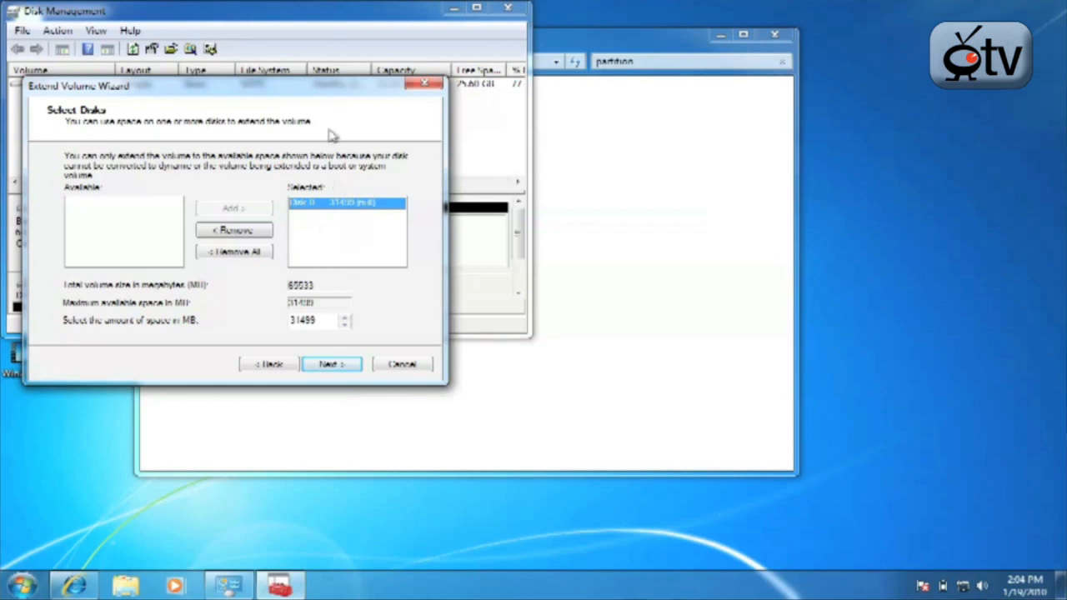
{"action": "left_click", "coordinate": [331, 364]}
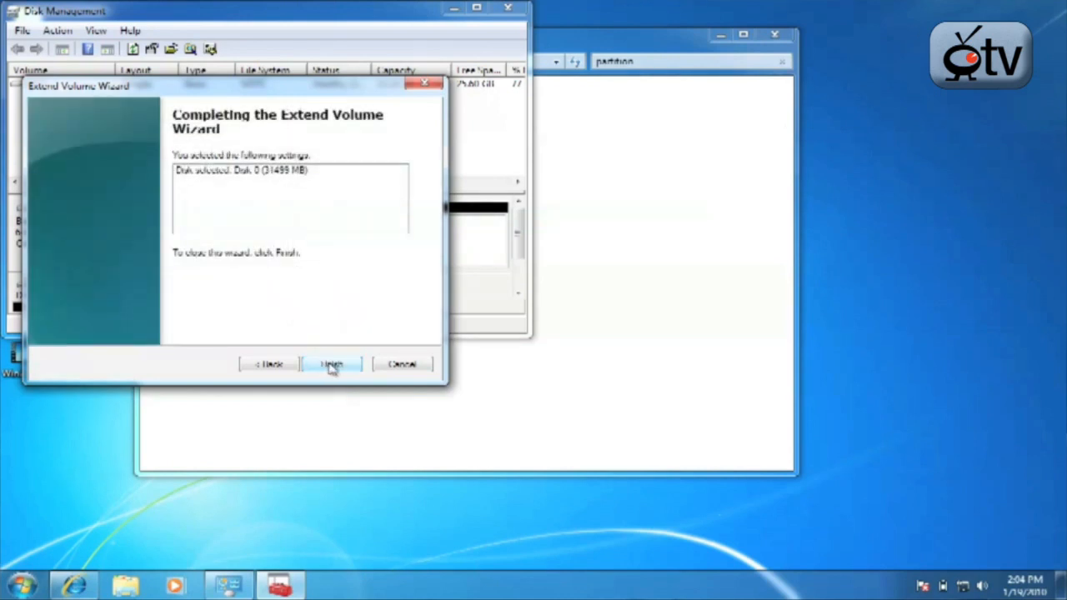
{"action": "left_click", "coordinate": [330, 365]}
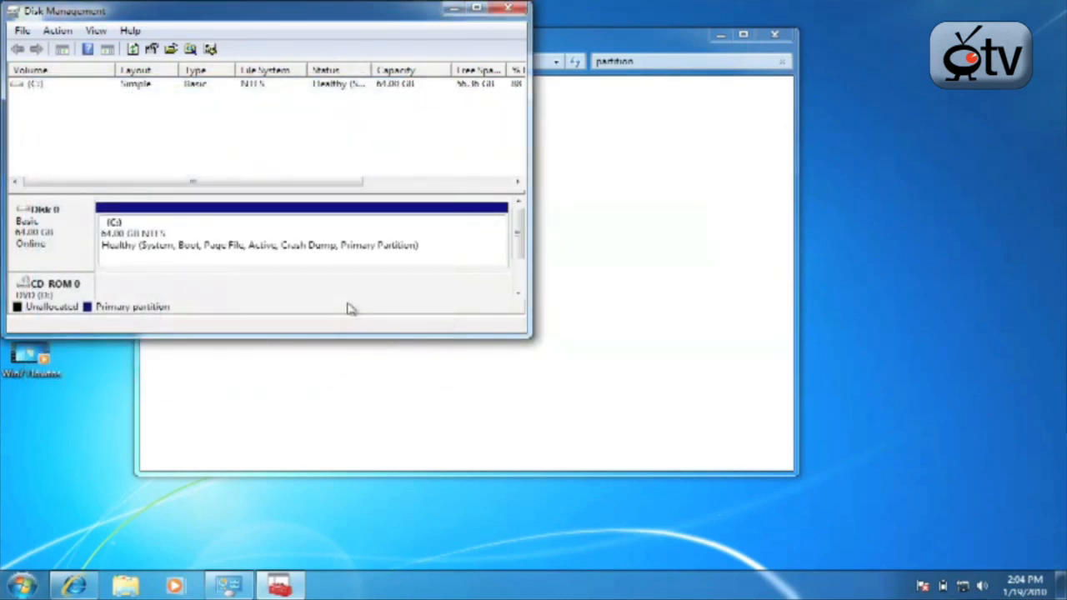